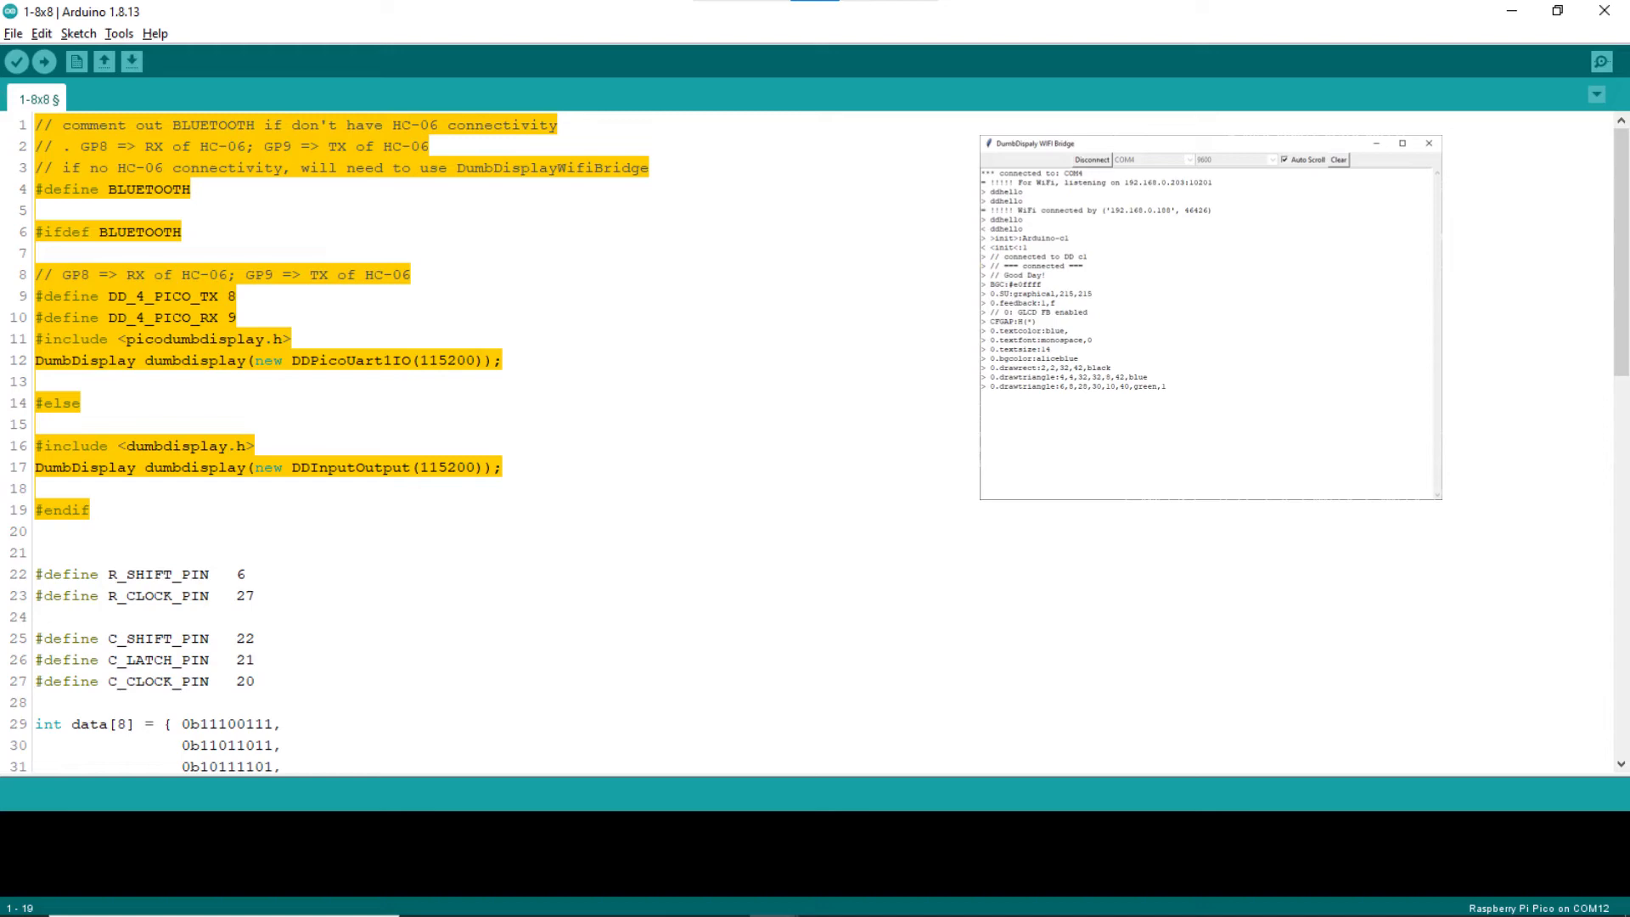
Step: Scroll to the ledMatrix layer pointer and FeedbackHandler declaration at lines 38–40
scroll(down, 3)
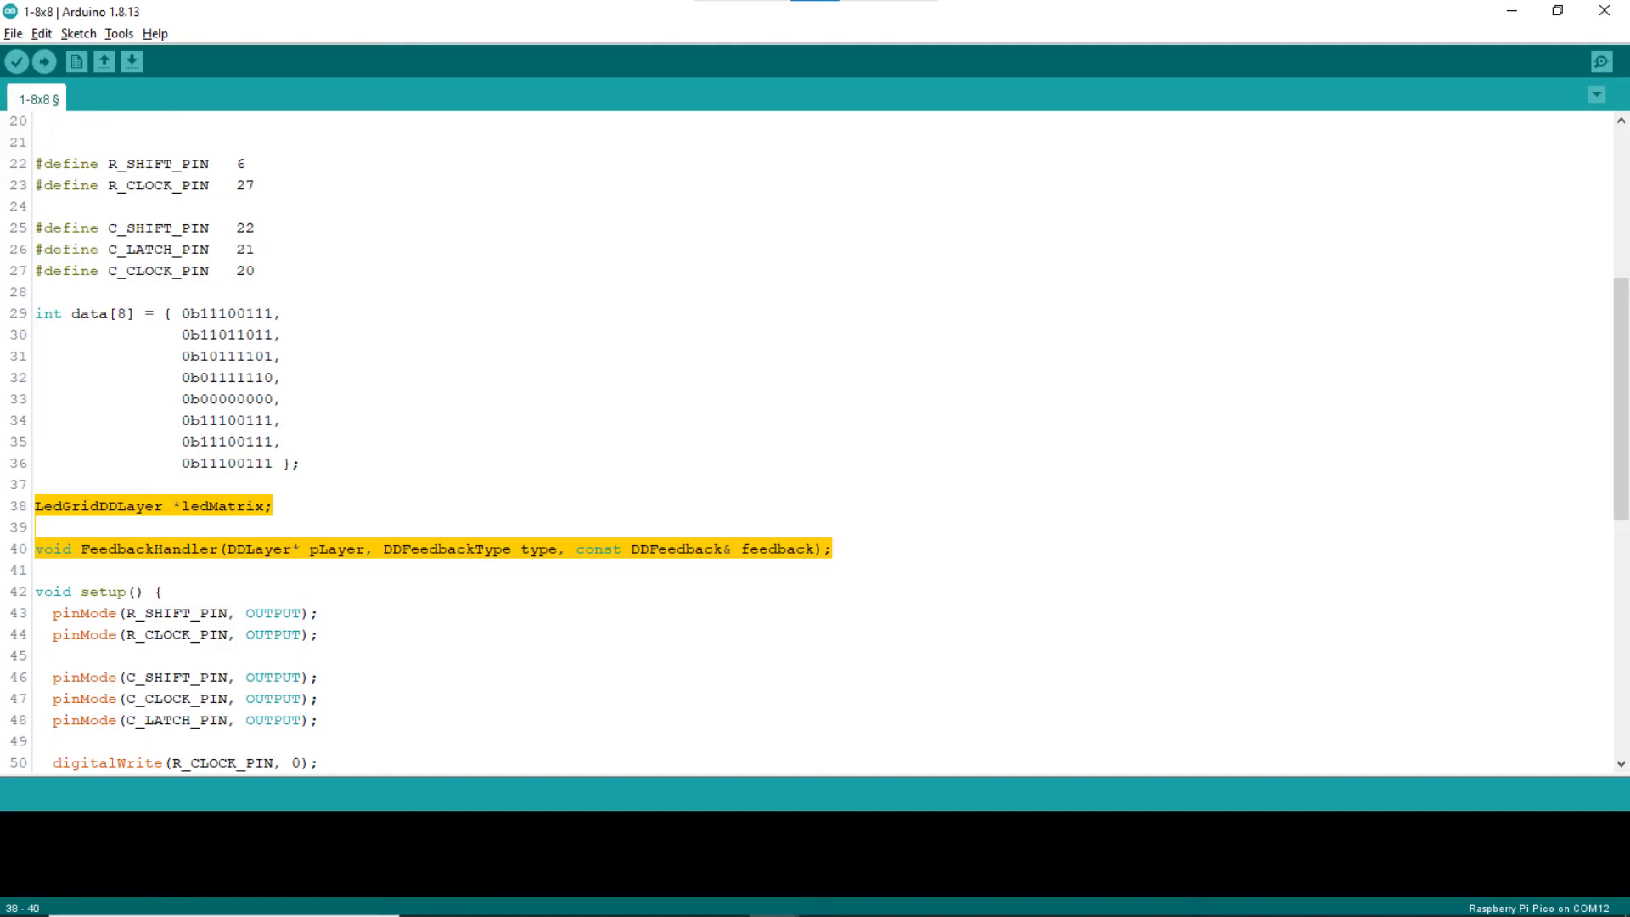
Step: Scroll to the createLedGridLayer setup code and upload the sketch to DumbDisplay
scroll(down, 3)
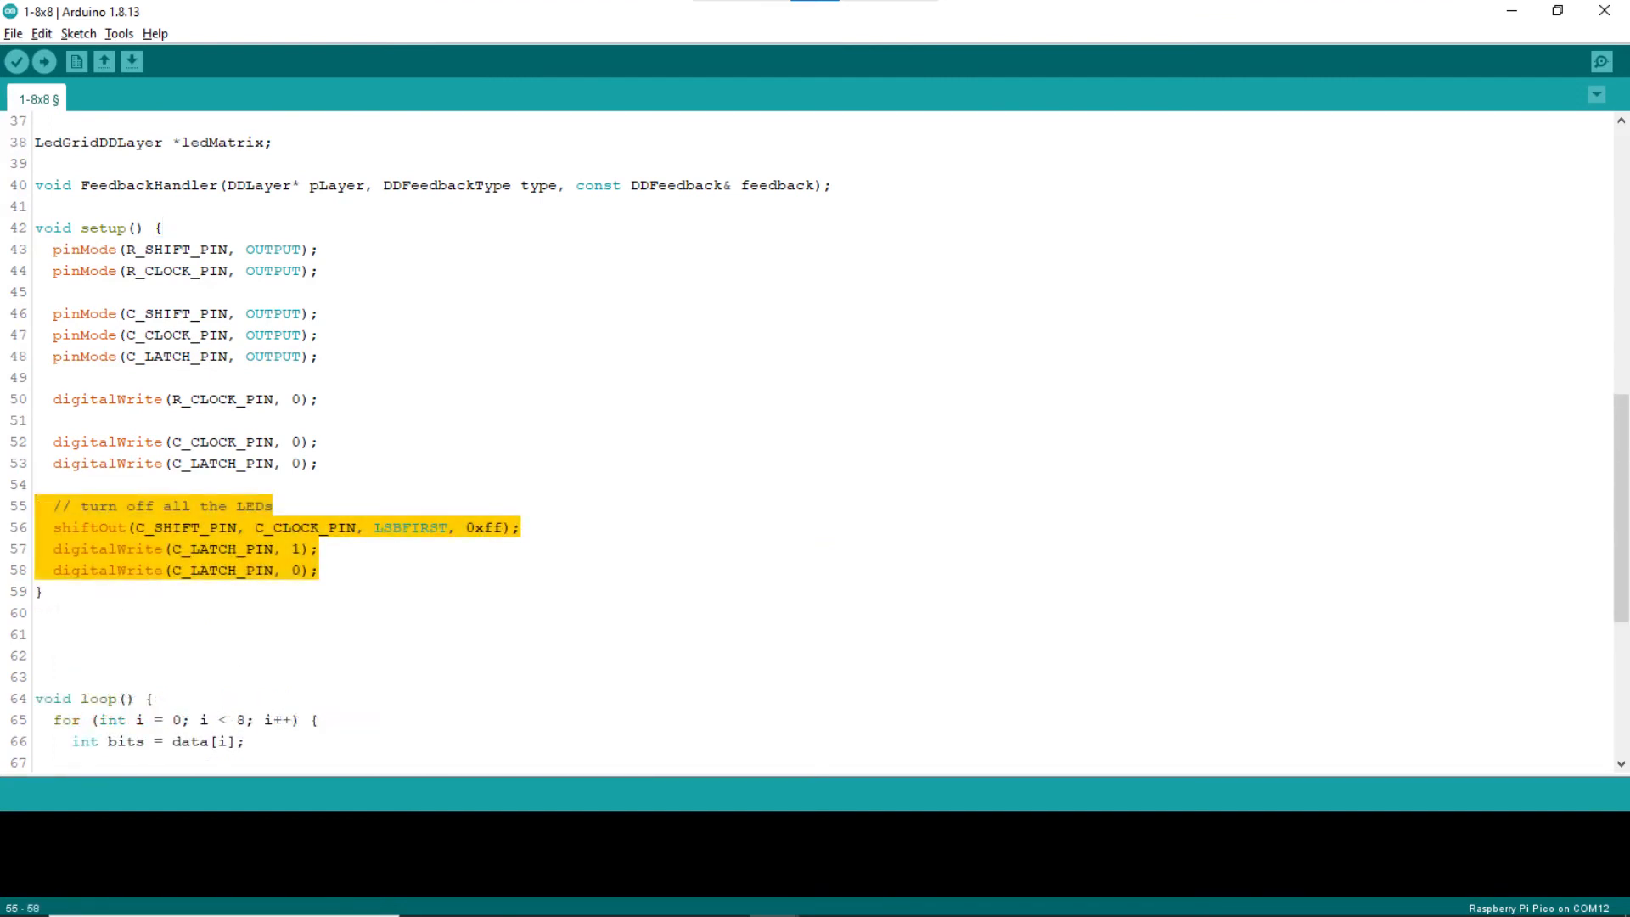
click(43, 61)
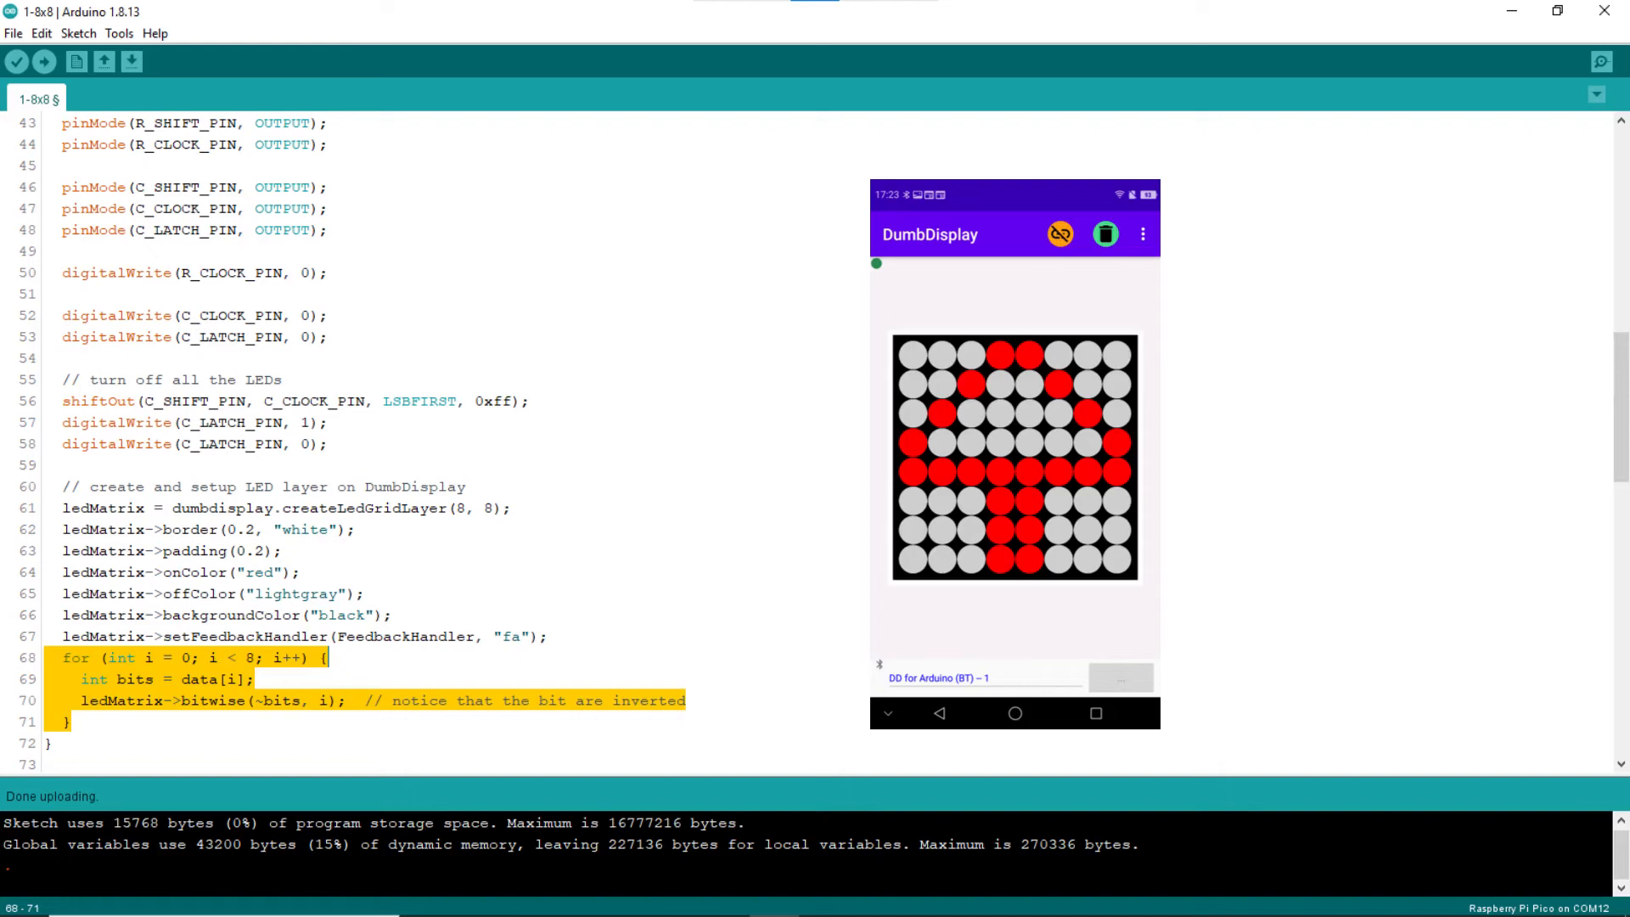
Step: Scroll down to loop() and its closing DDYield() call at line 99
scroll(down, 3)
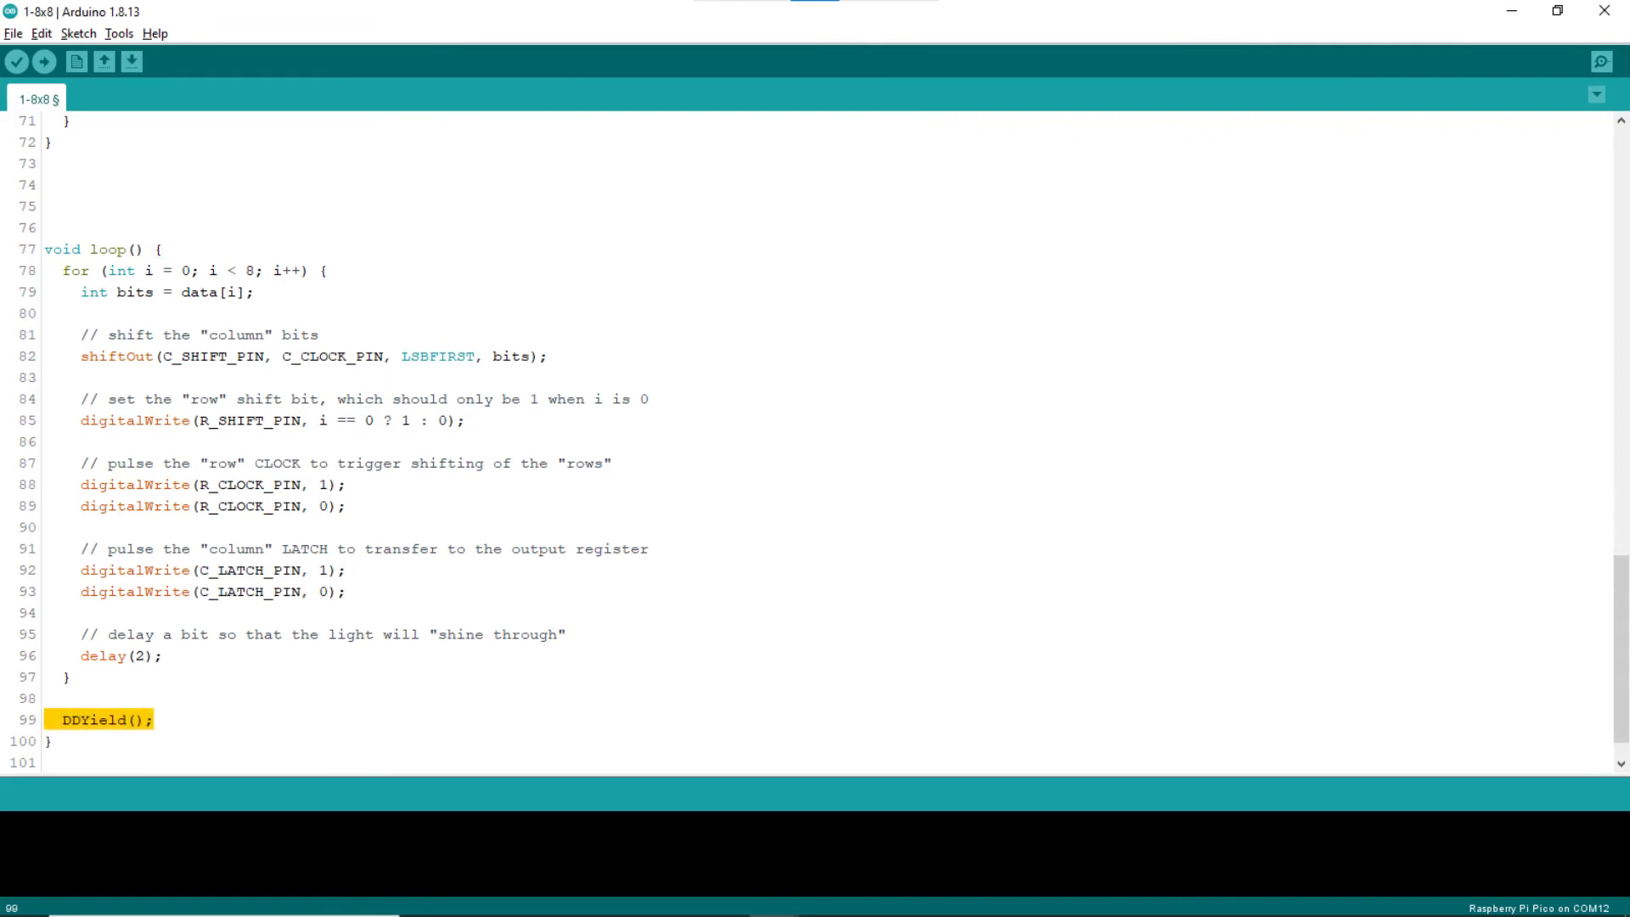
Step: Step through FeedbackHandler at line 104: tap toggles LED and data bit, long press clears
click(43, 61)
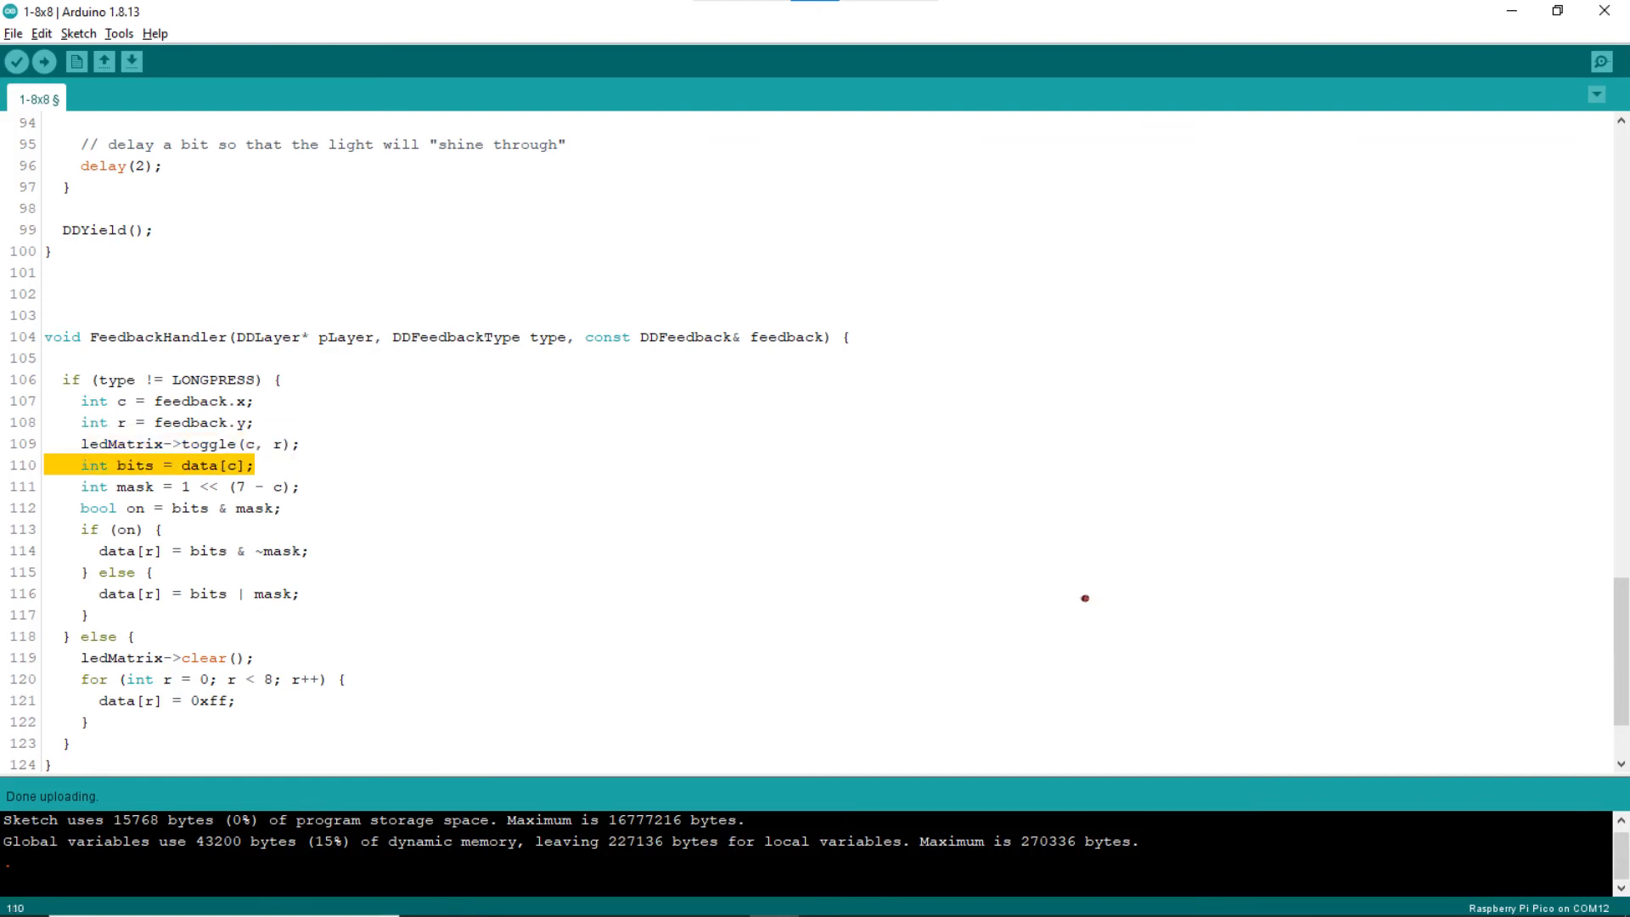
mouse_move(1050, 597)
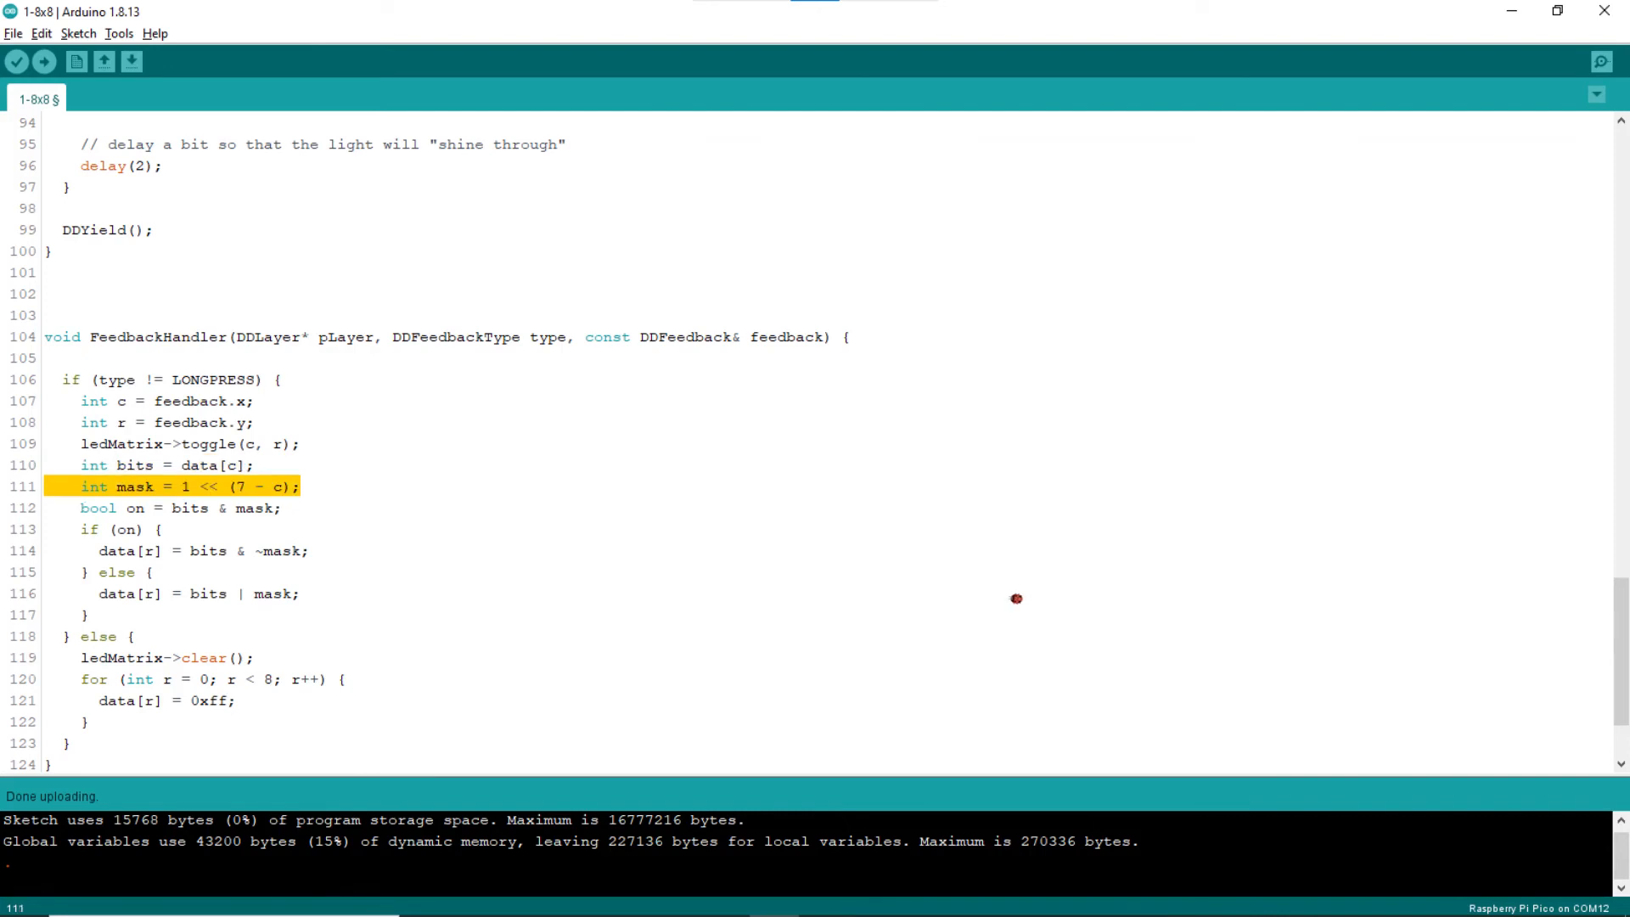
mouse_move(980, 598)
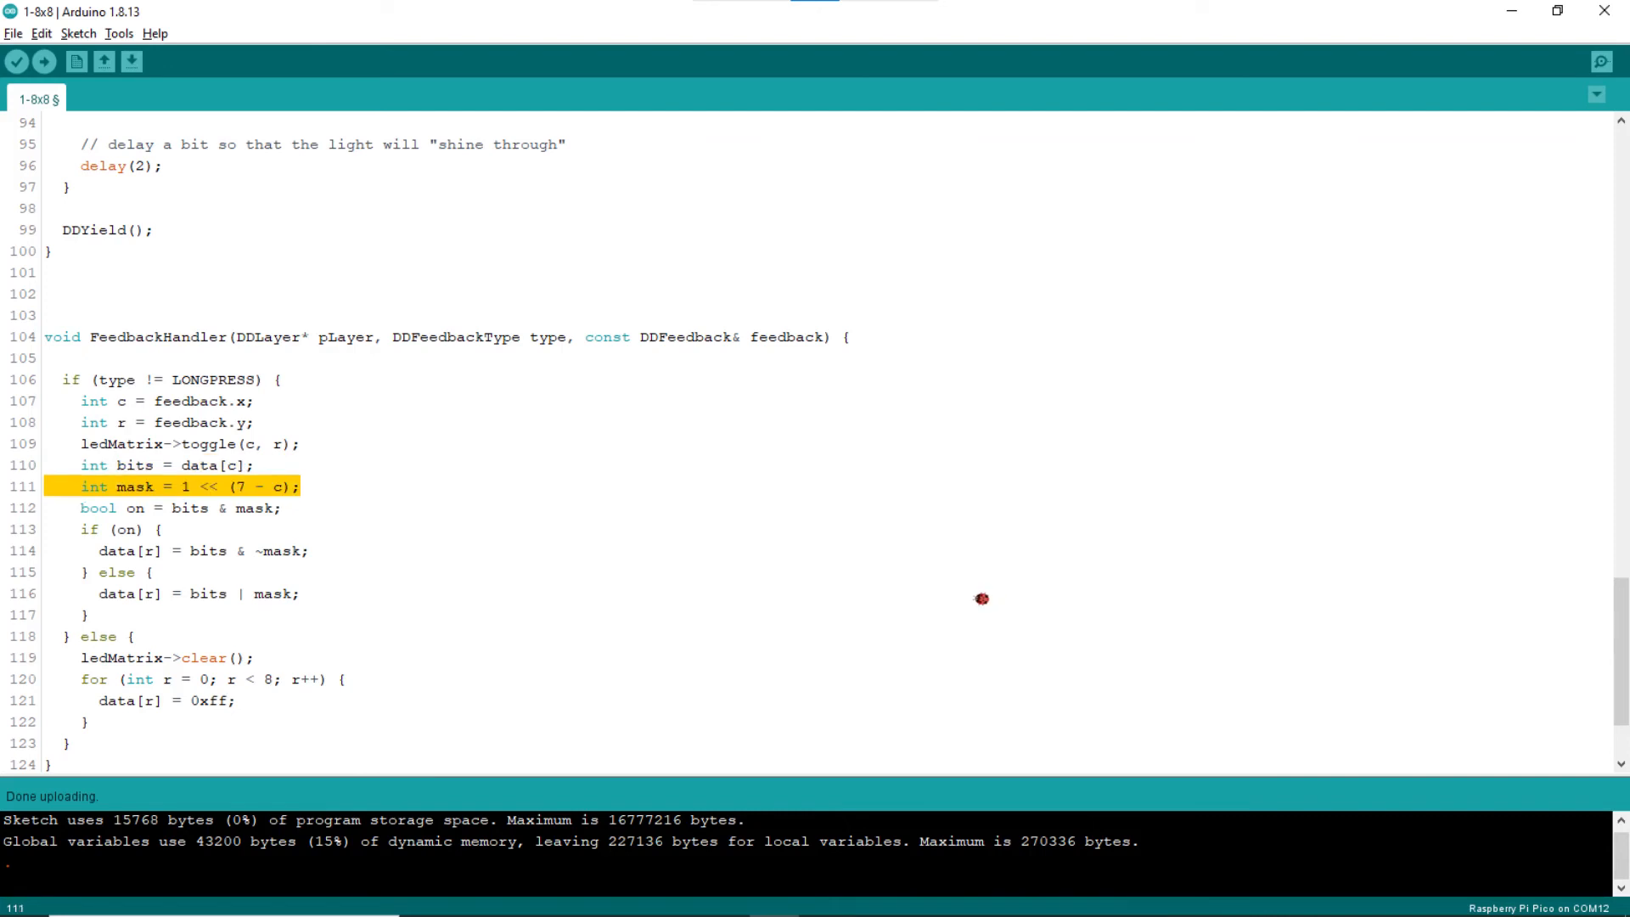
mouse_move(945, 598)
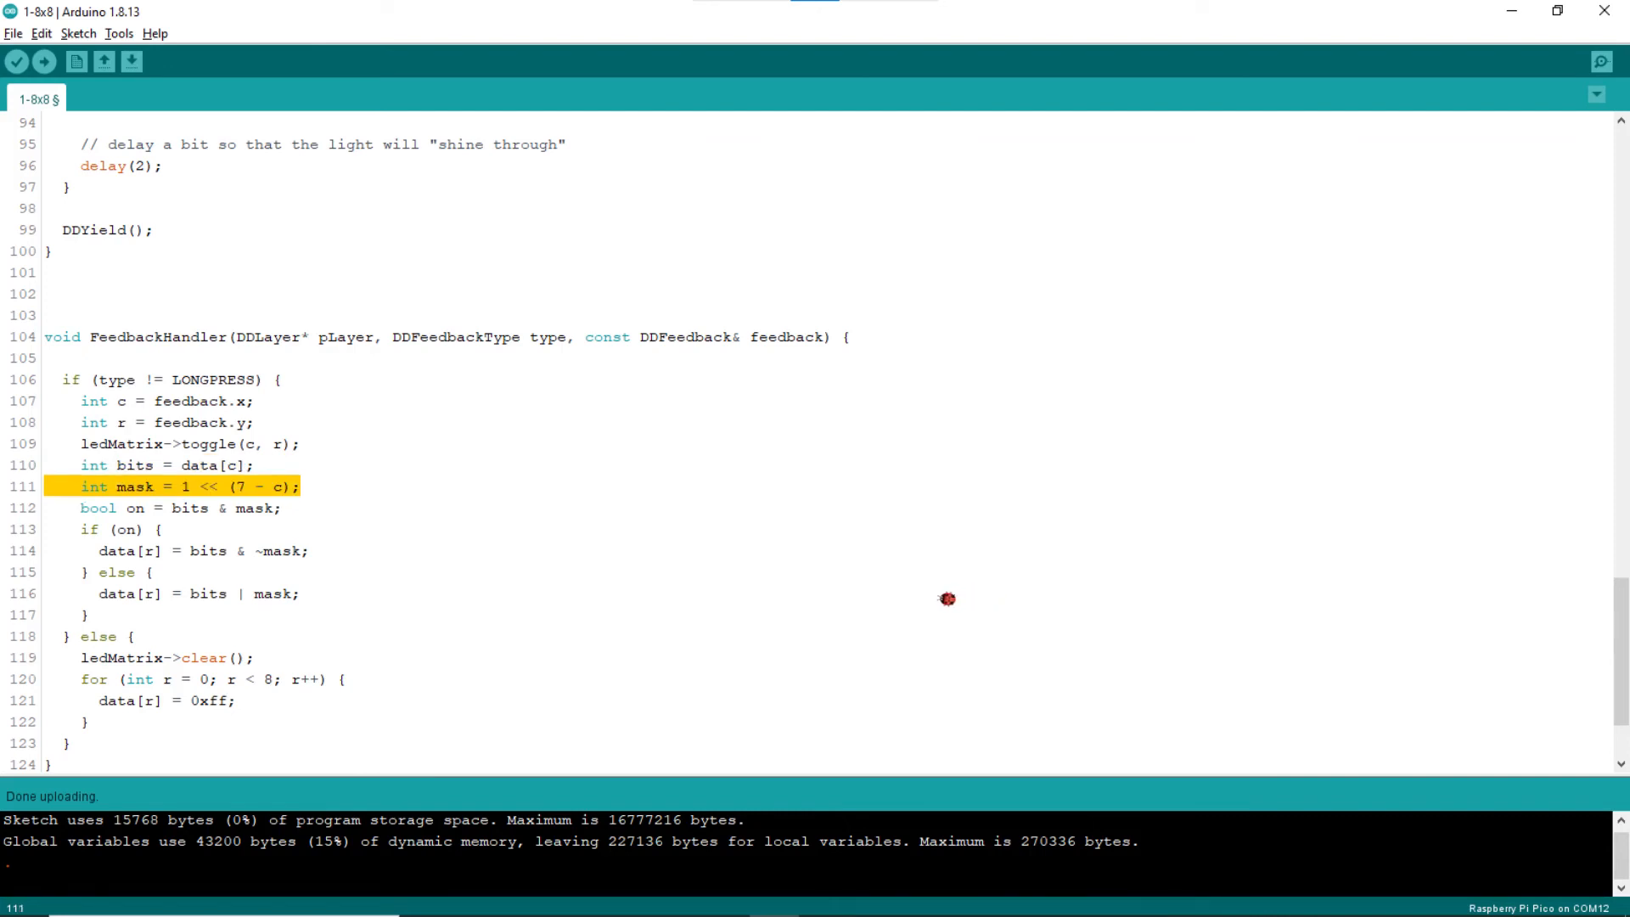
mouse_move(912, 600)
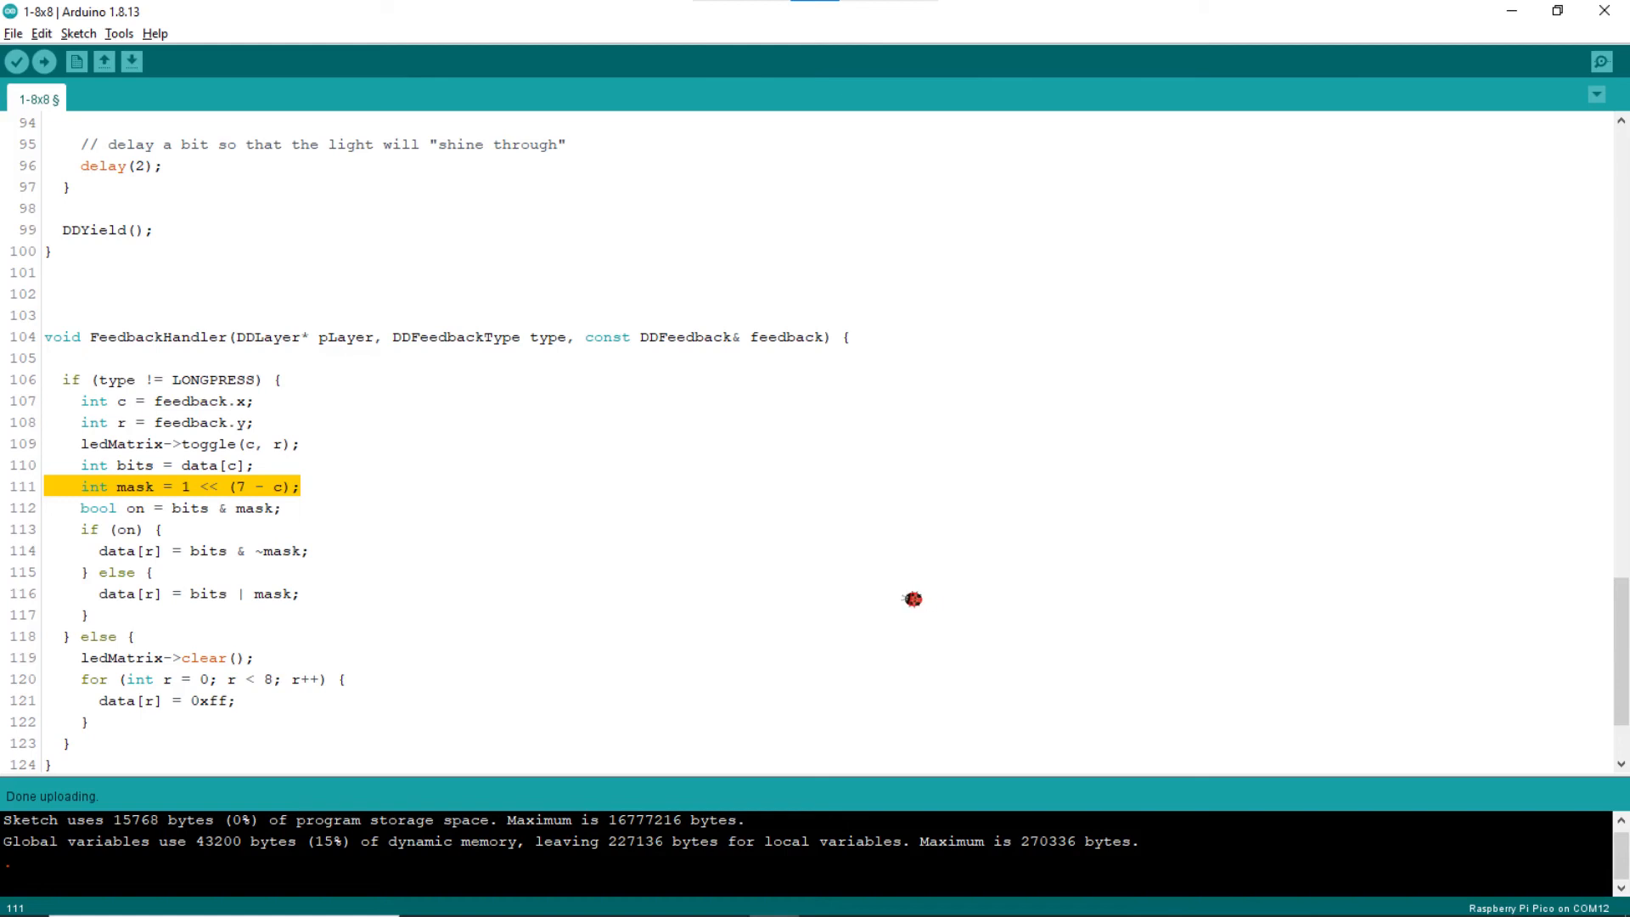
mouse_move(879, 598)
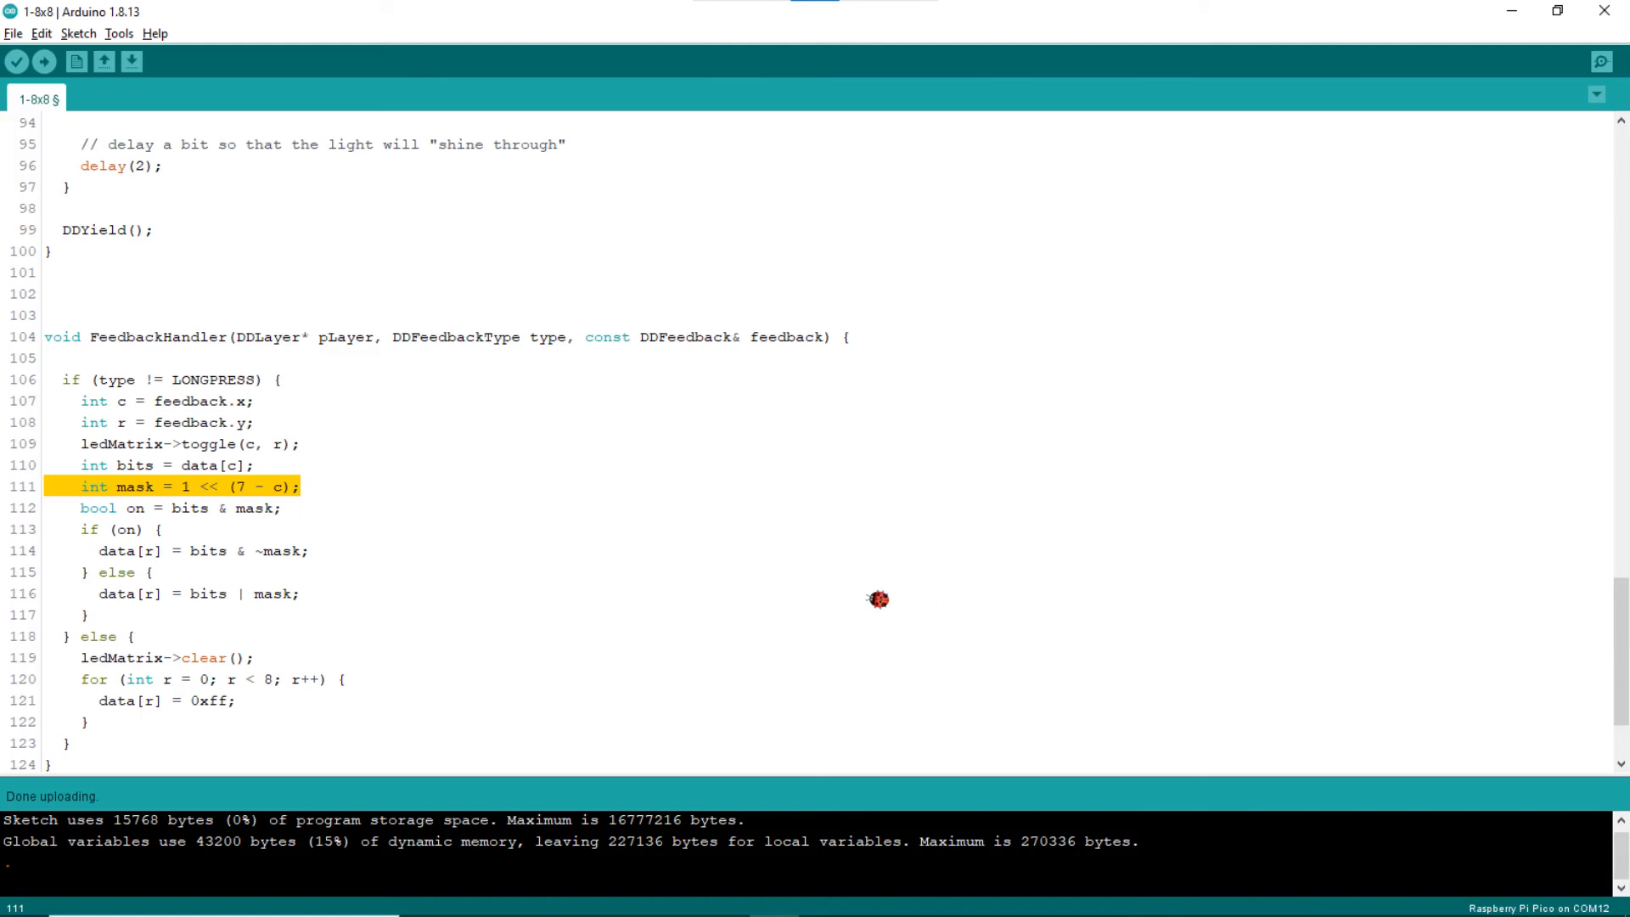
mouse_move(842, 600)
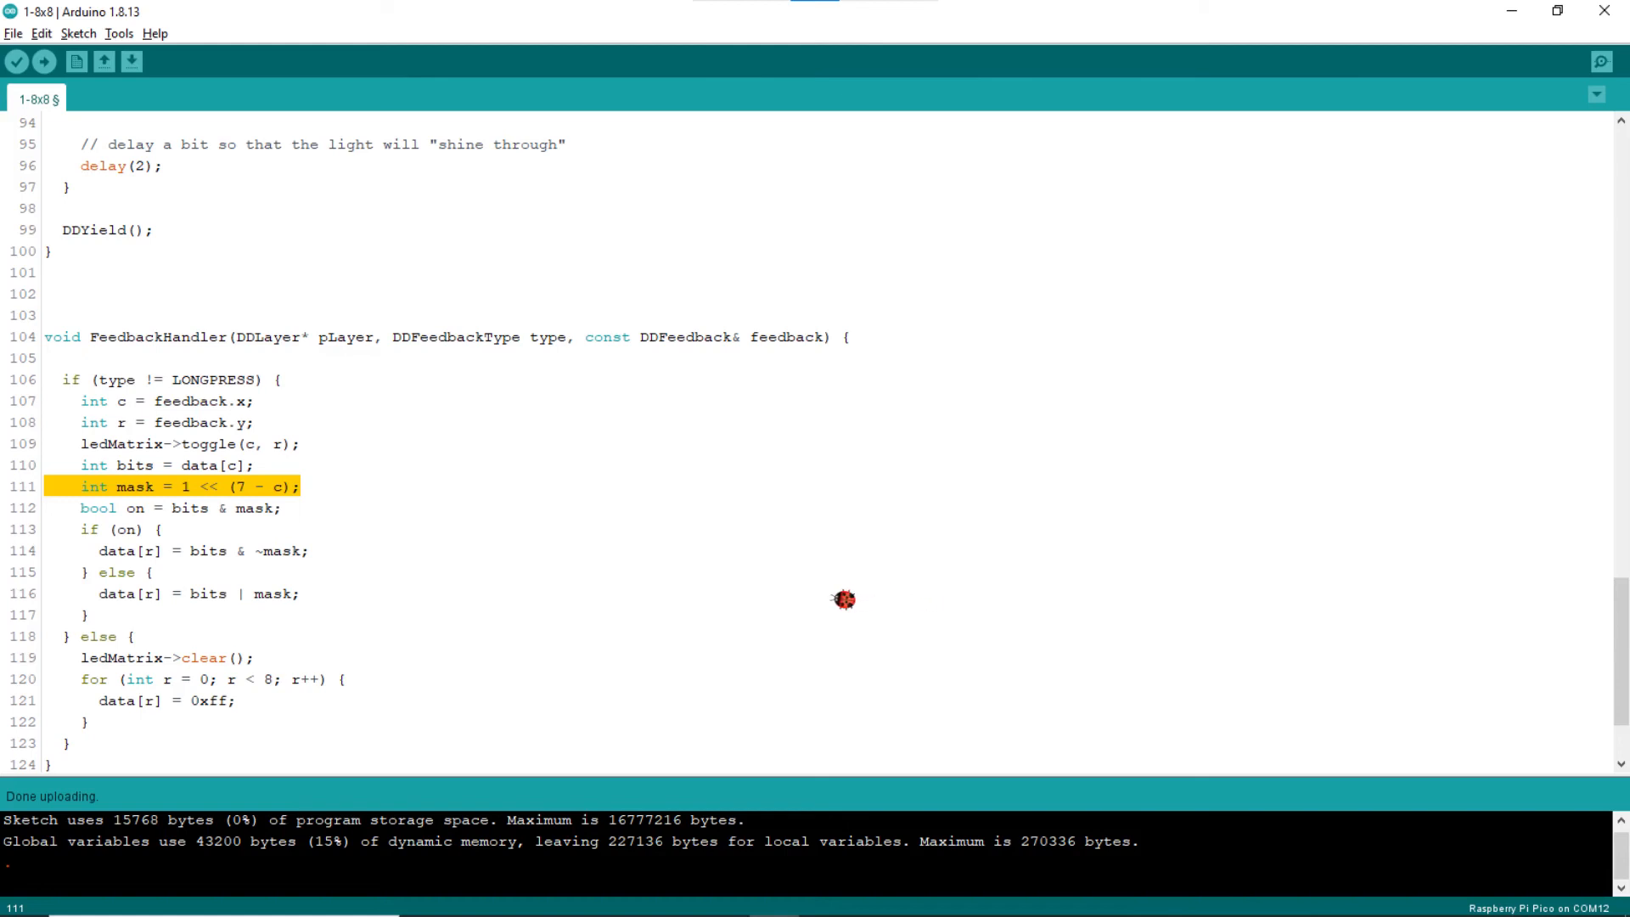
mouse_move(808, 598)
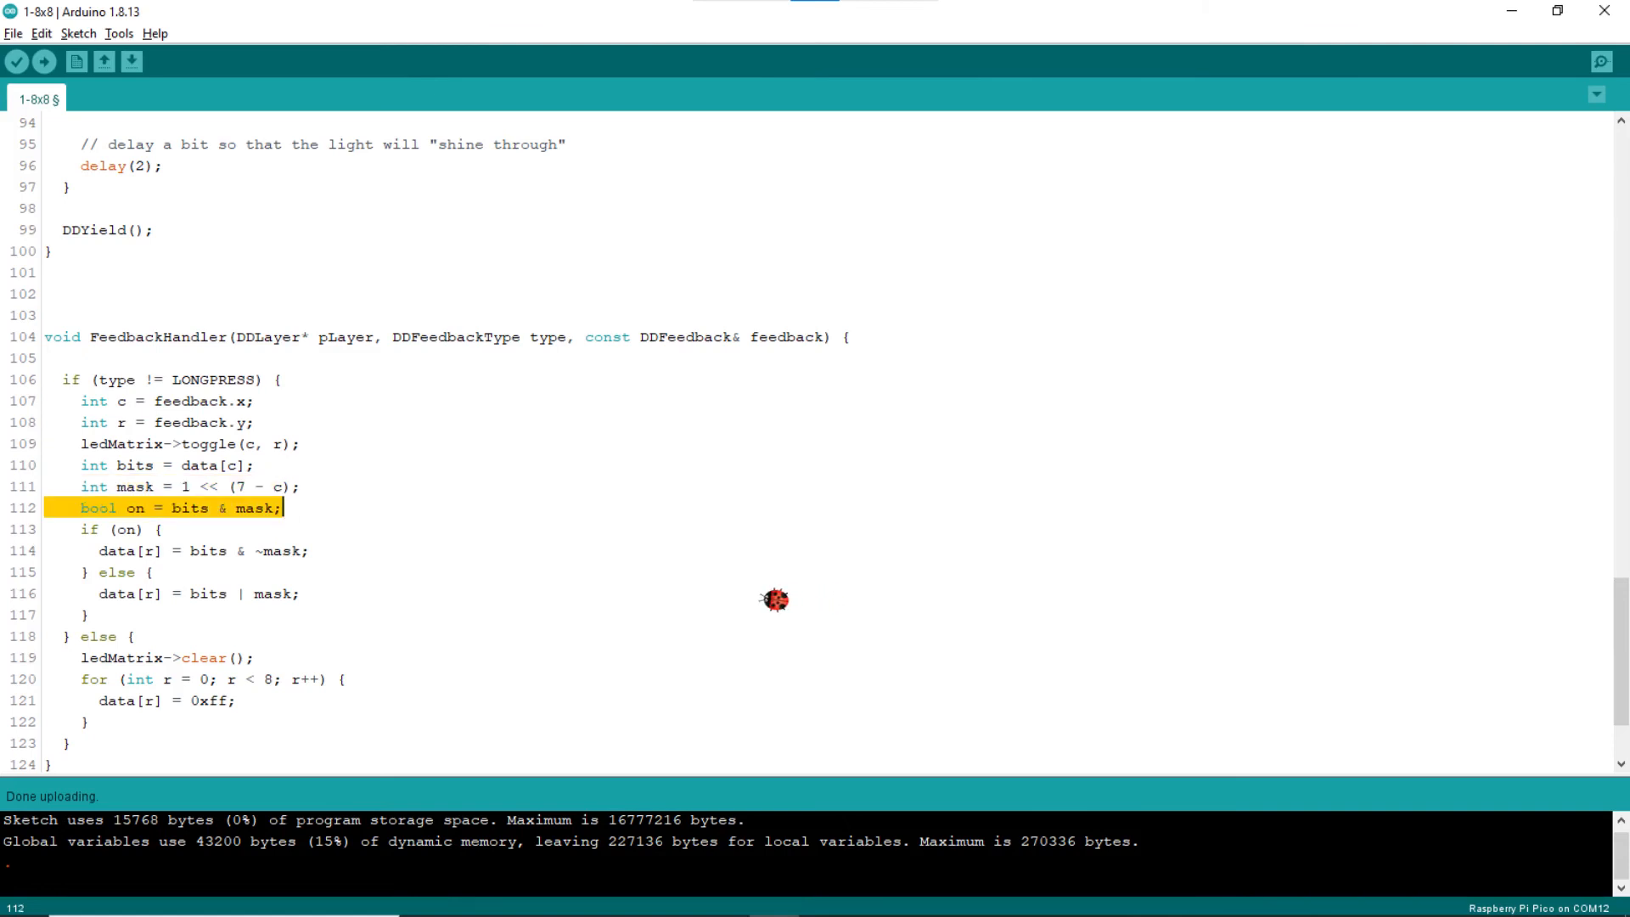
mouse_move(740, 600)
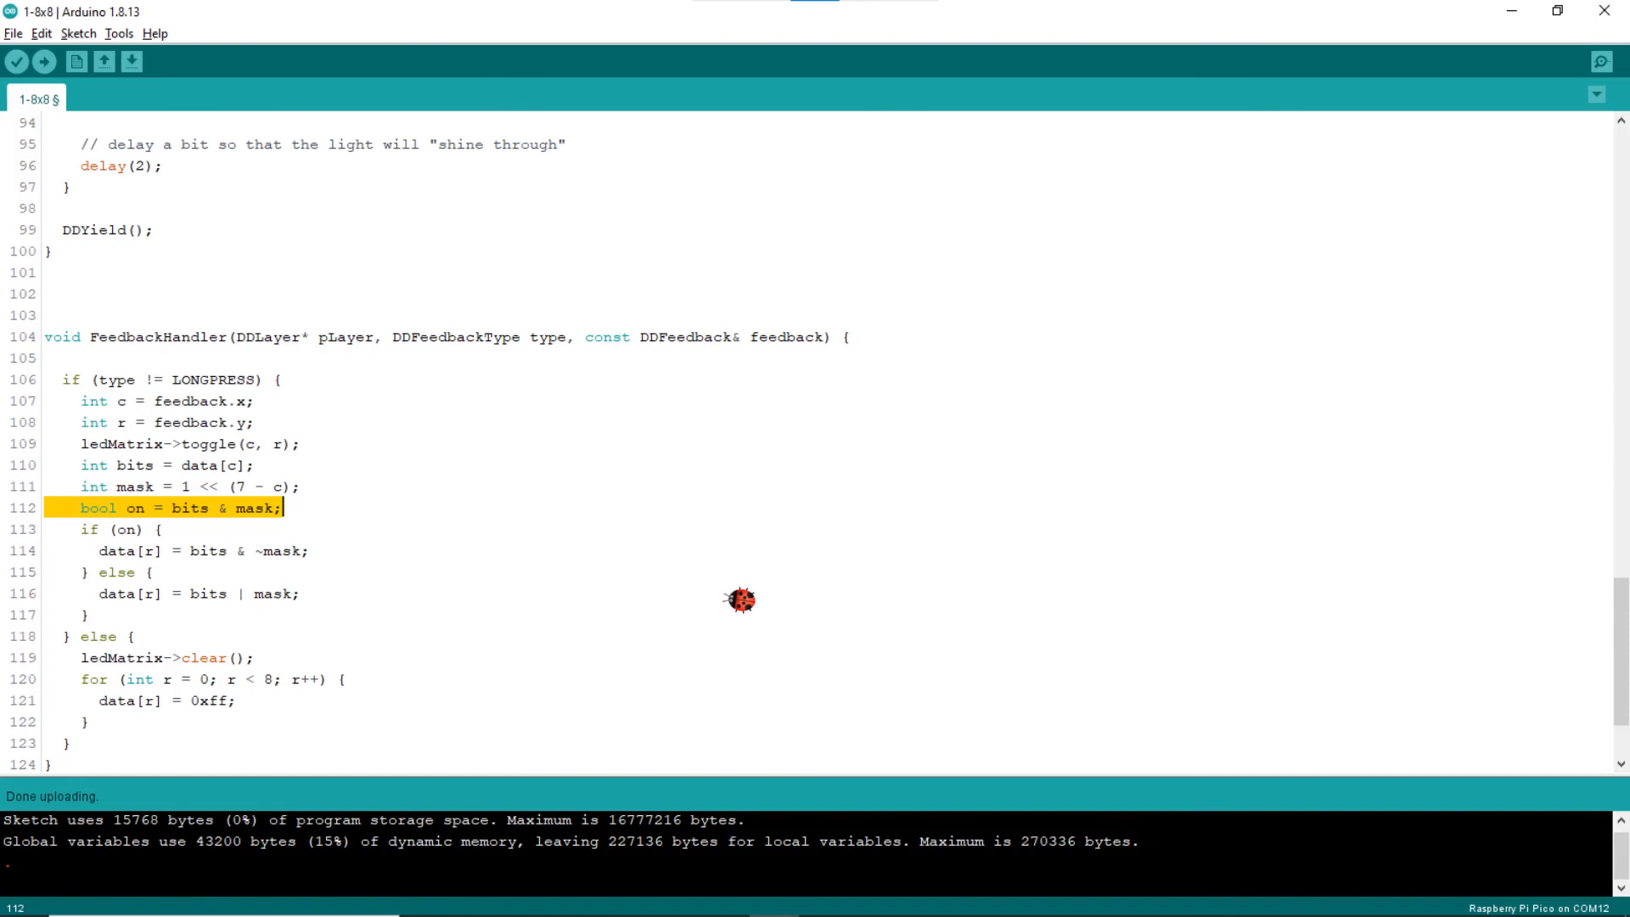
mouse_move(707, 600)
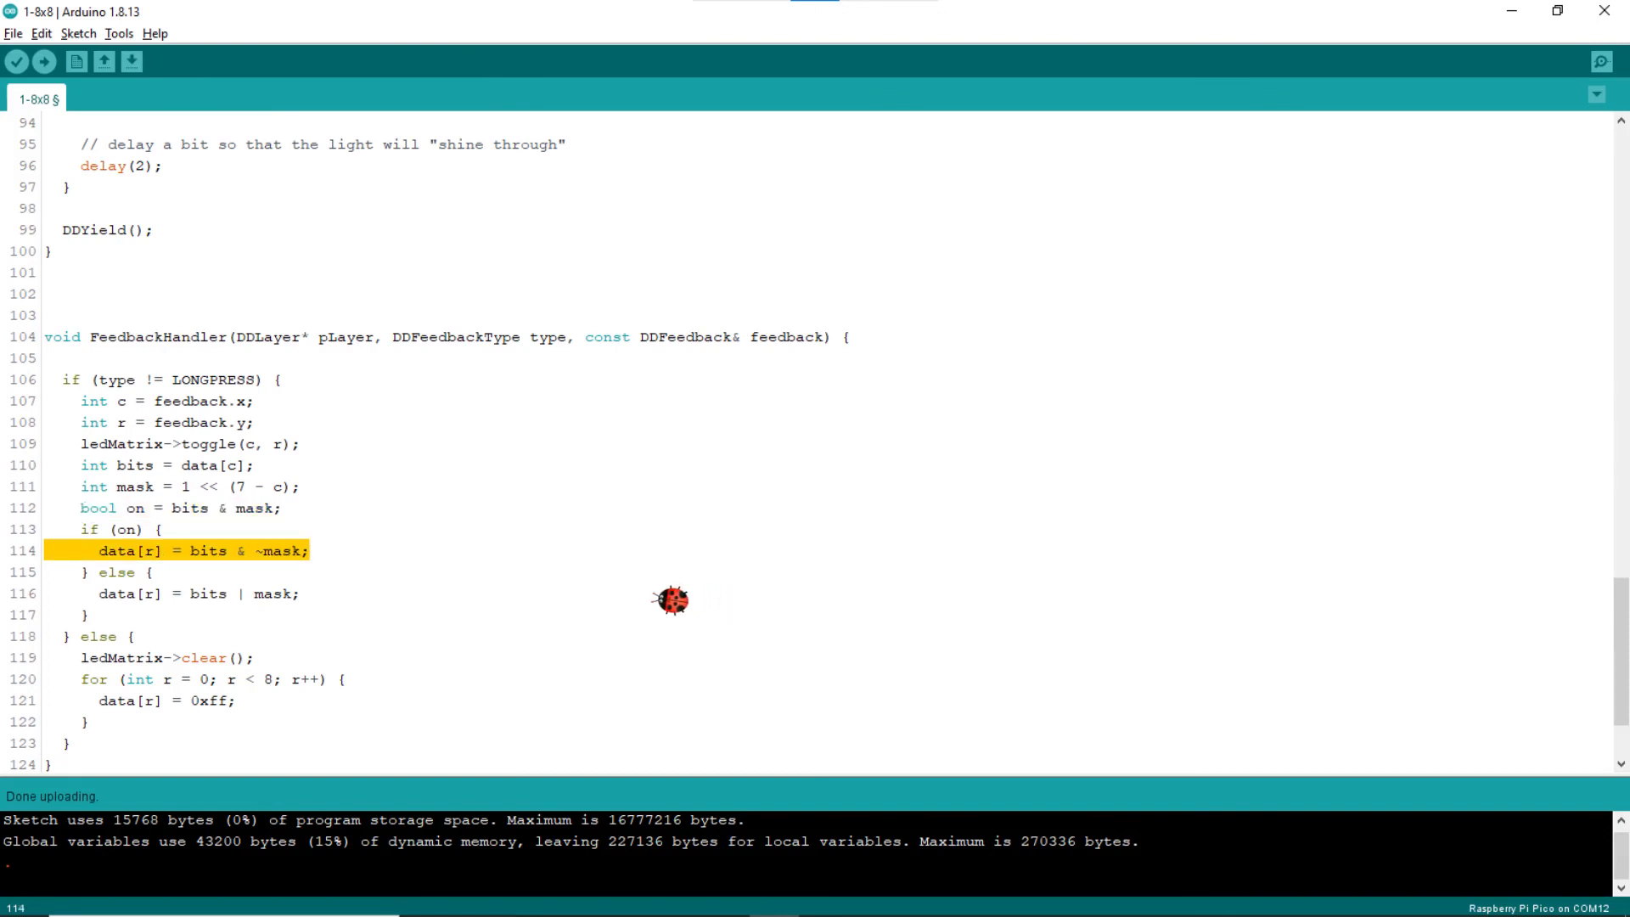
mouse_move(636, 600)
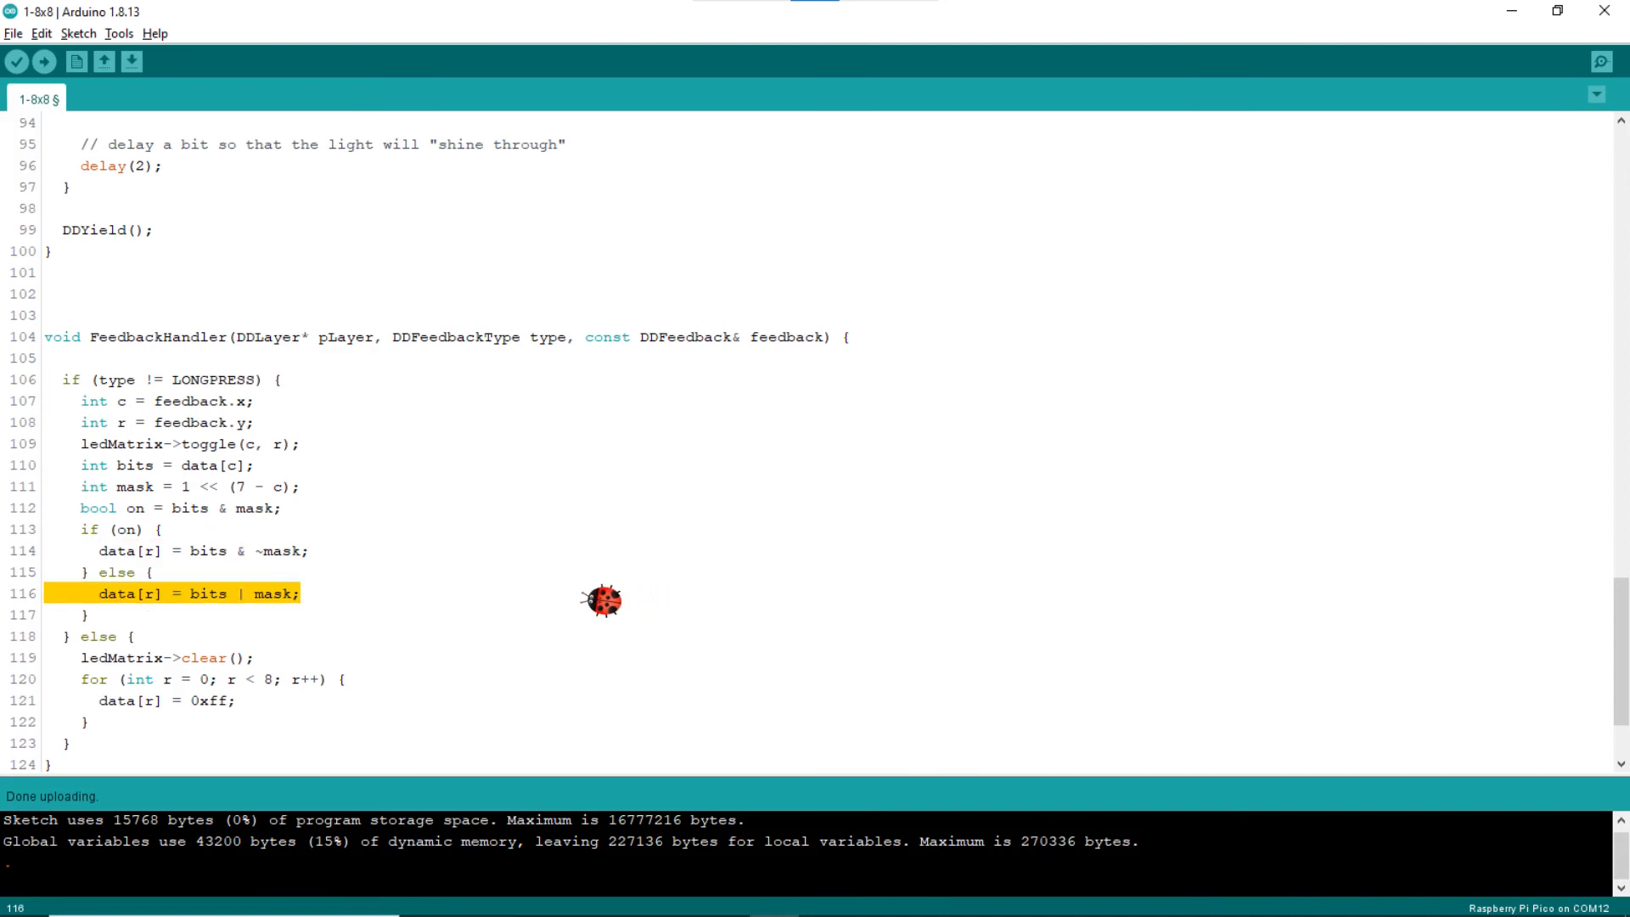
mouse_move(569, 601)
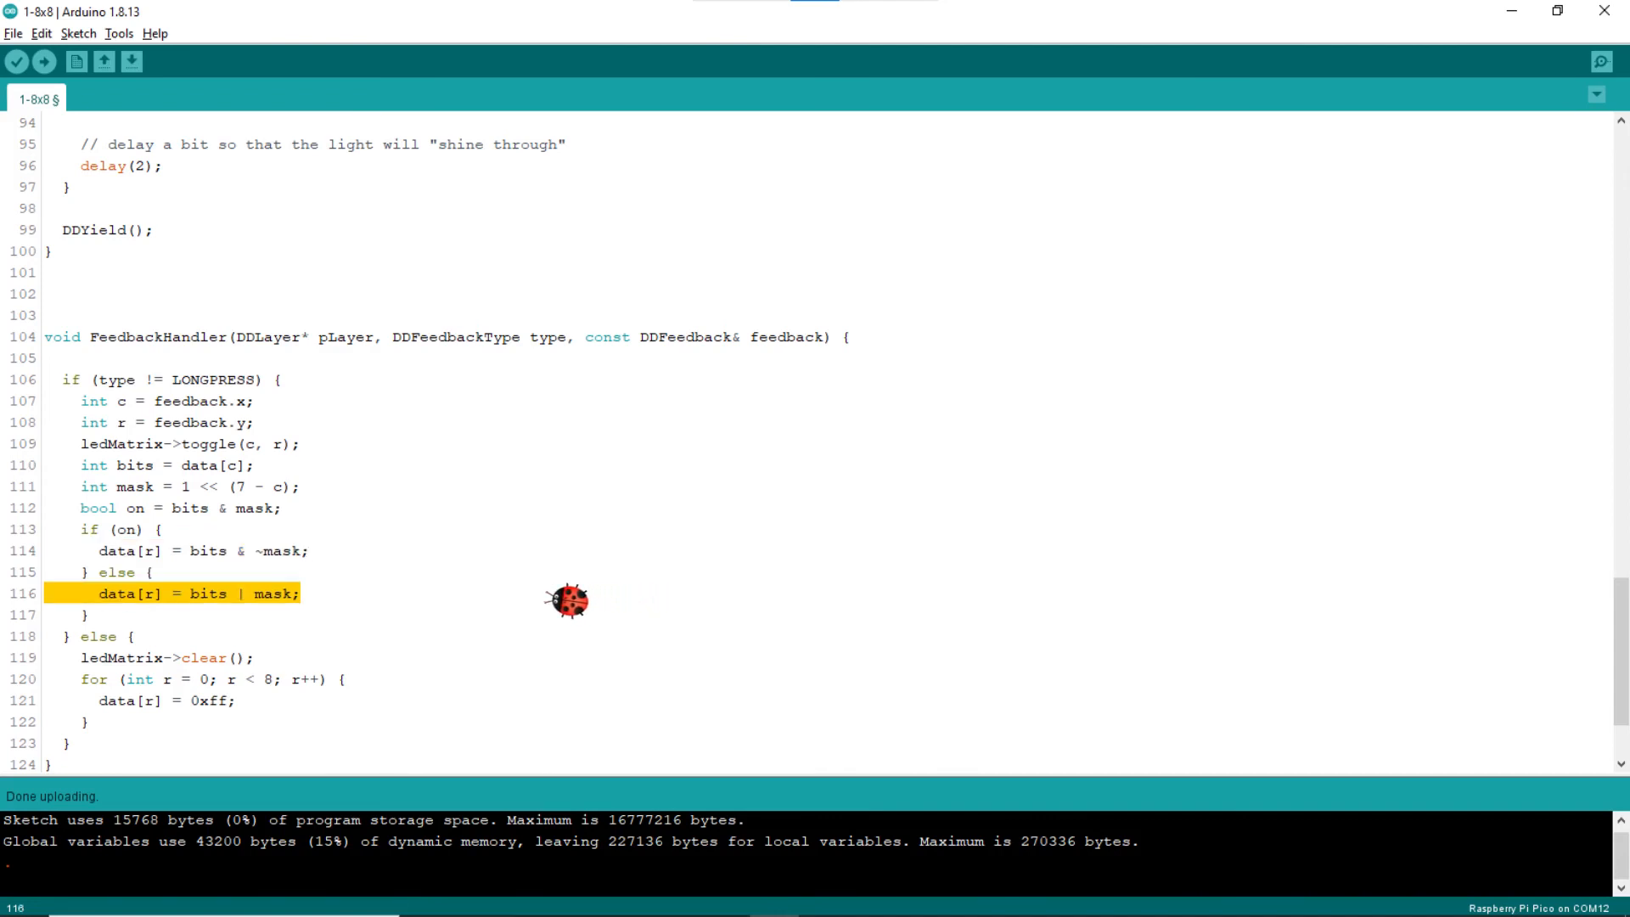
mouse_move(533, 601)
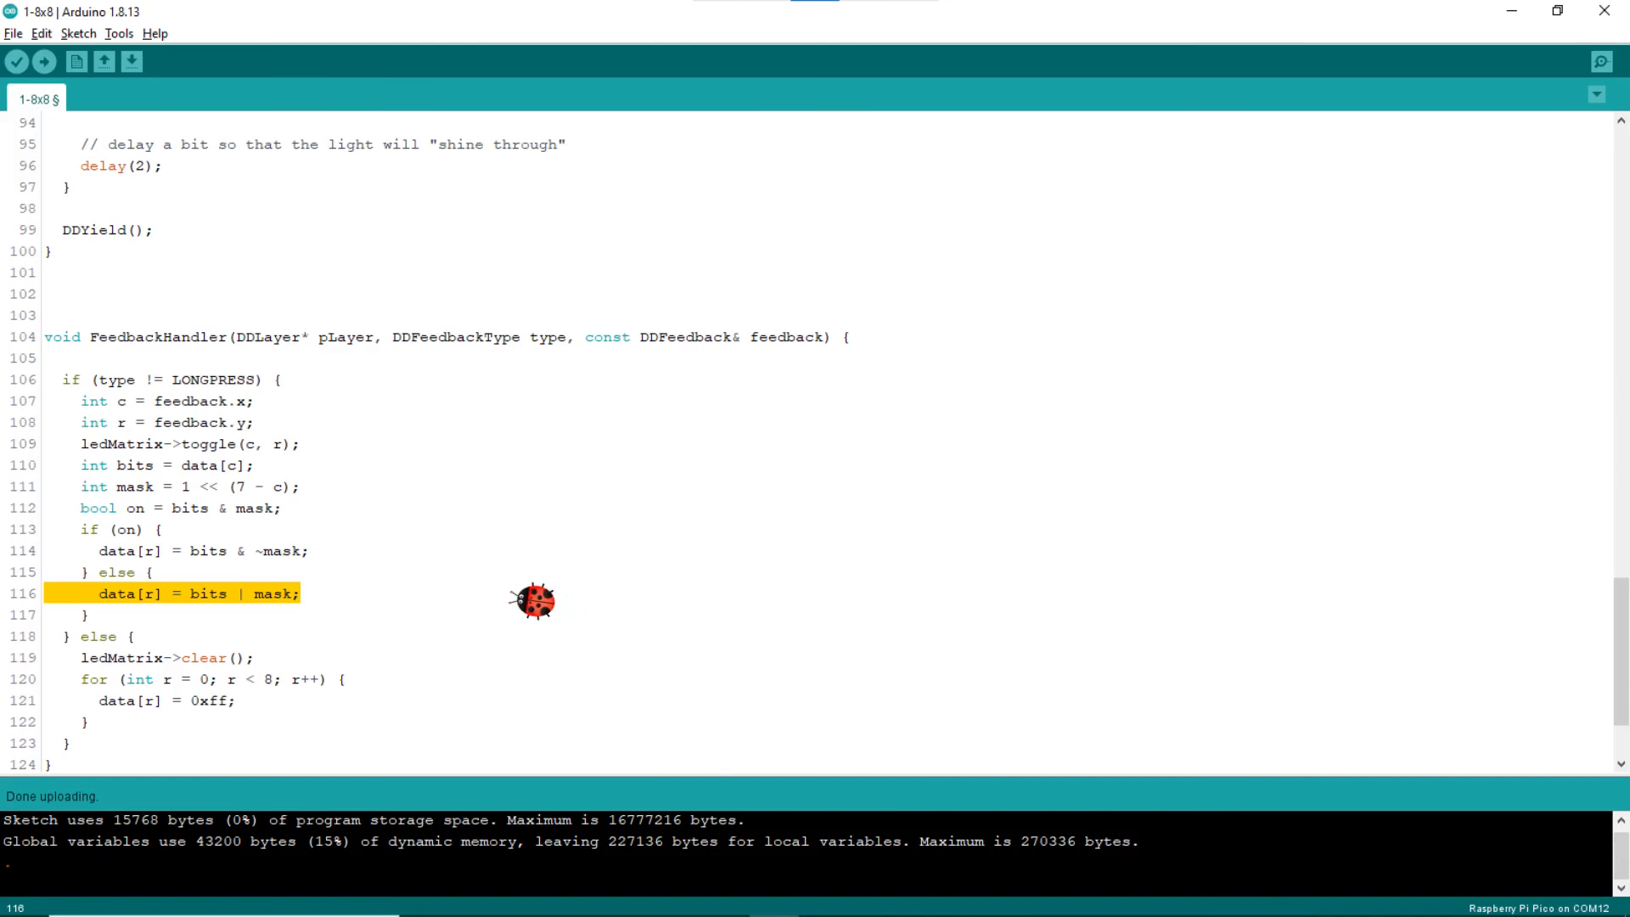
mouse_move(499, 601)
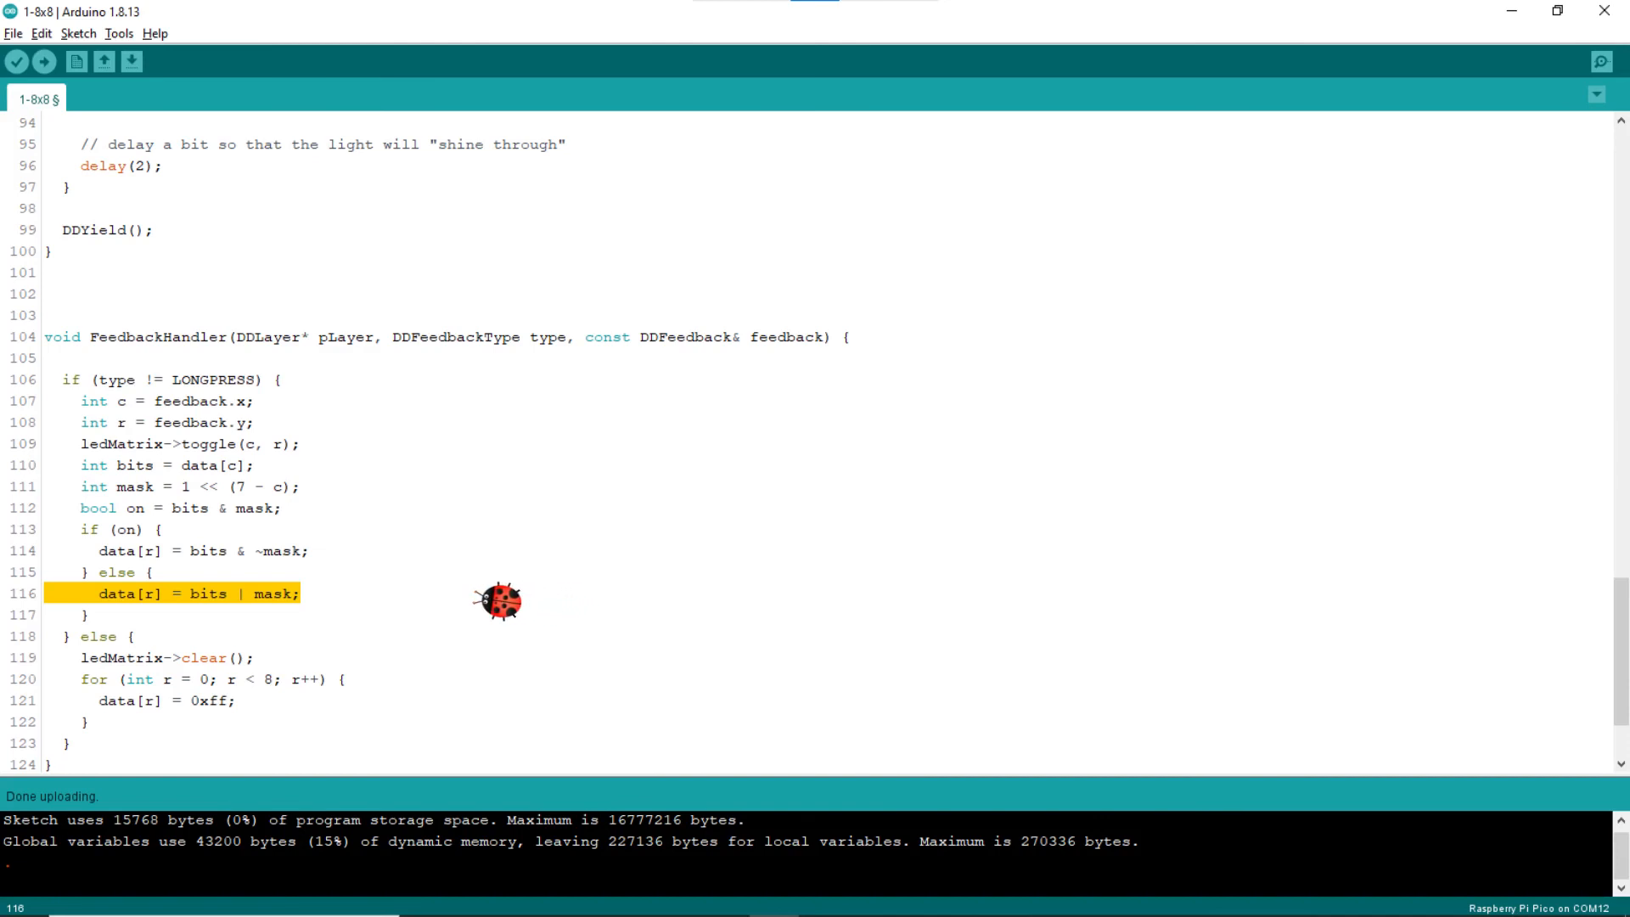